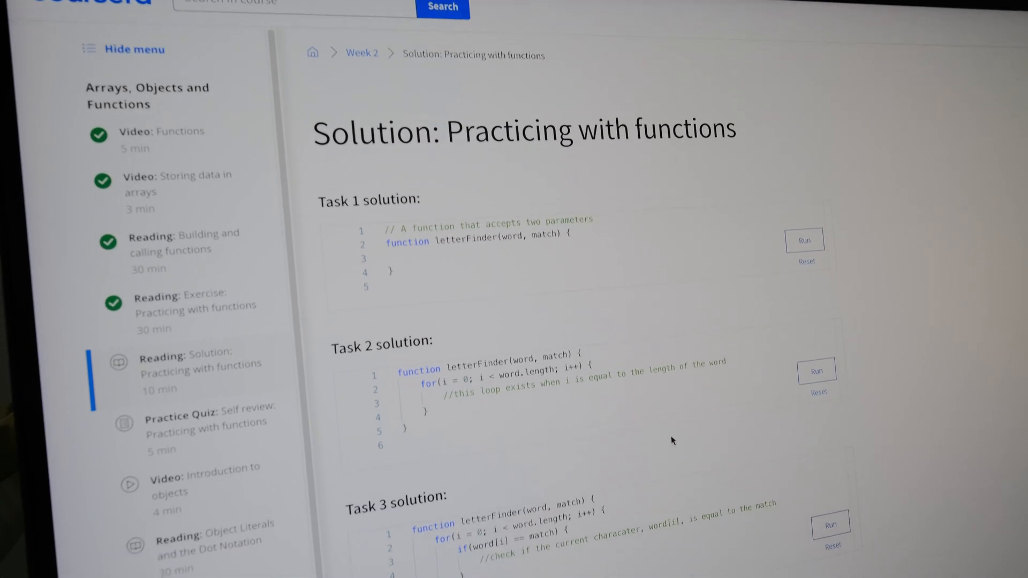
scroll("down", 3)
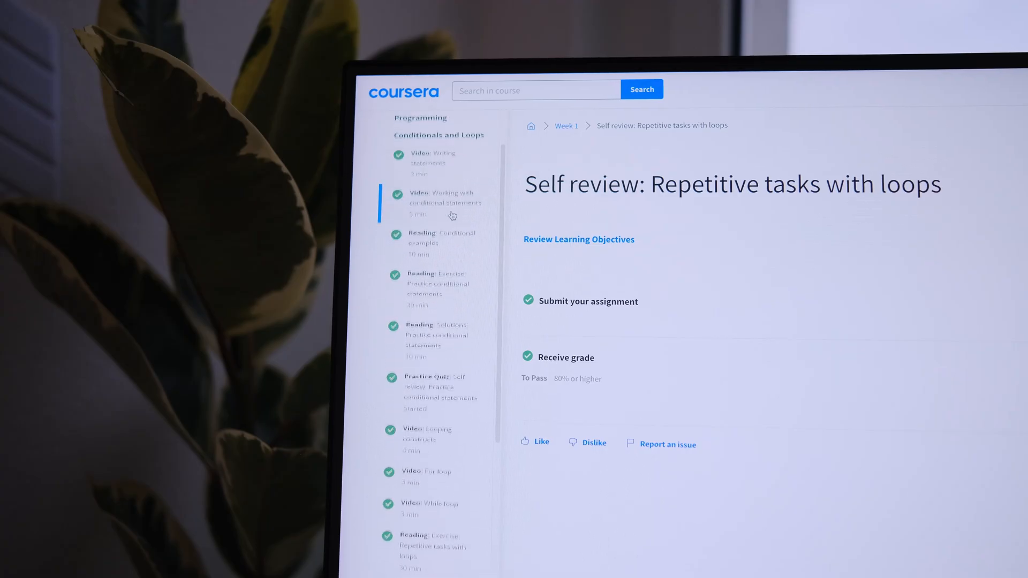
scroll("down", 3)
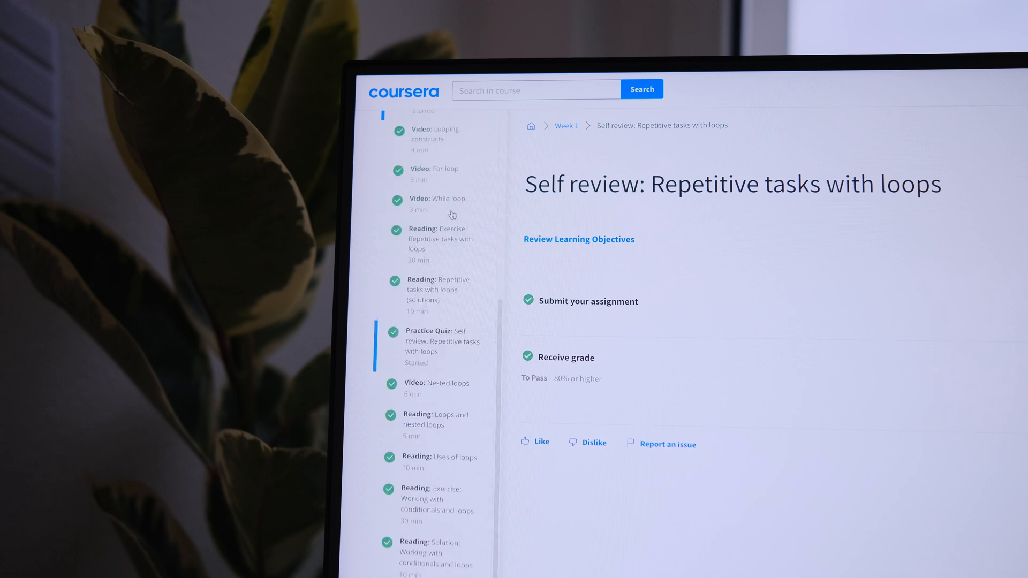